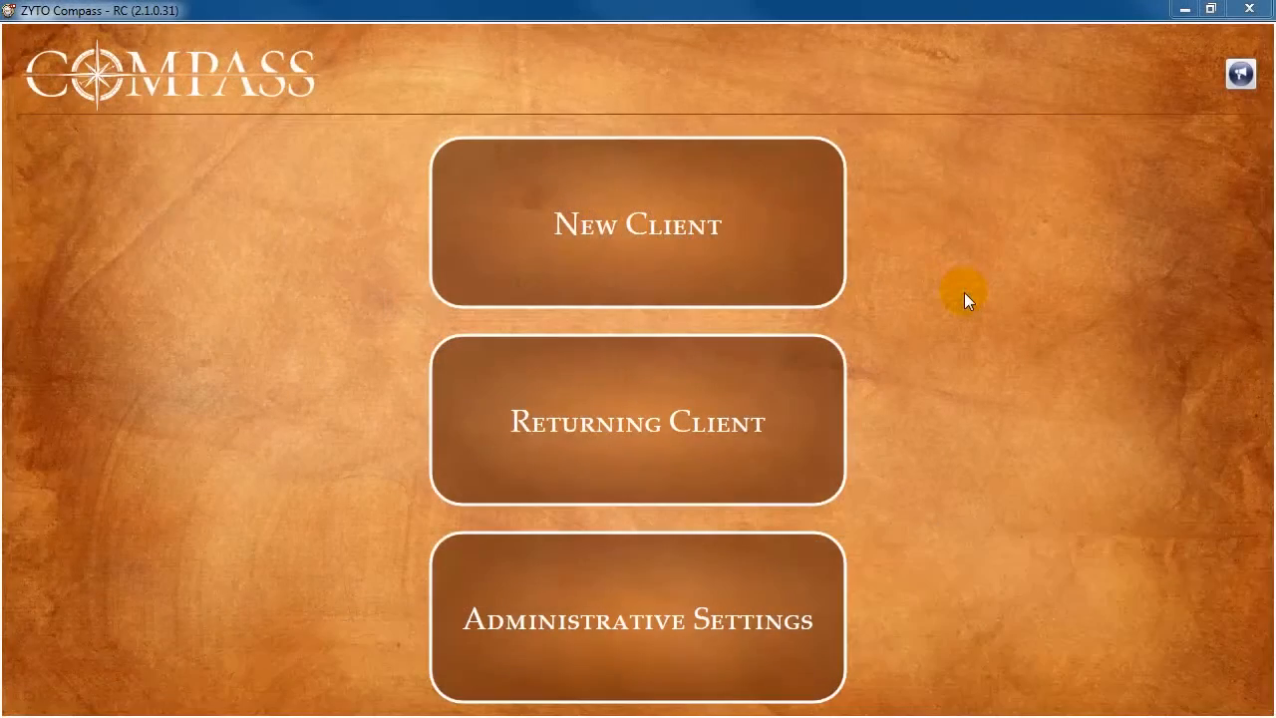
{"action": "mouse_move", "coordinate": [965, 313]}
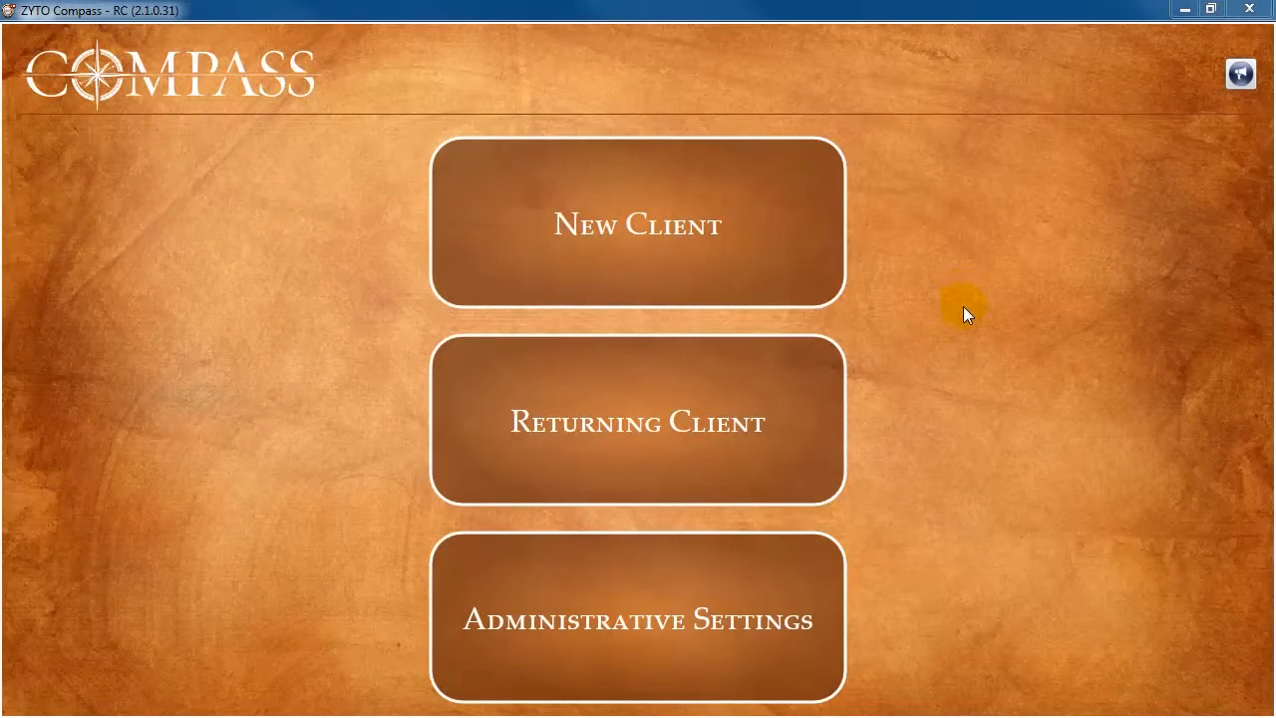
- Choose Returning Client on the Compass start screen
{"action": "left_click", "coordinate": [637, 618]}
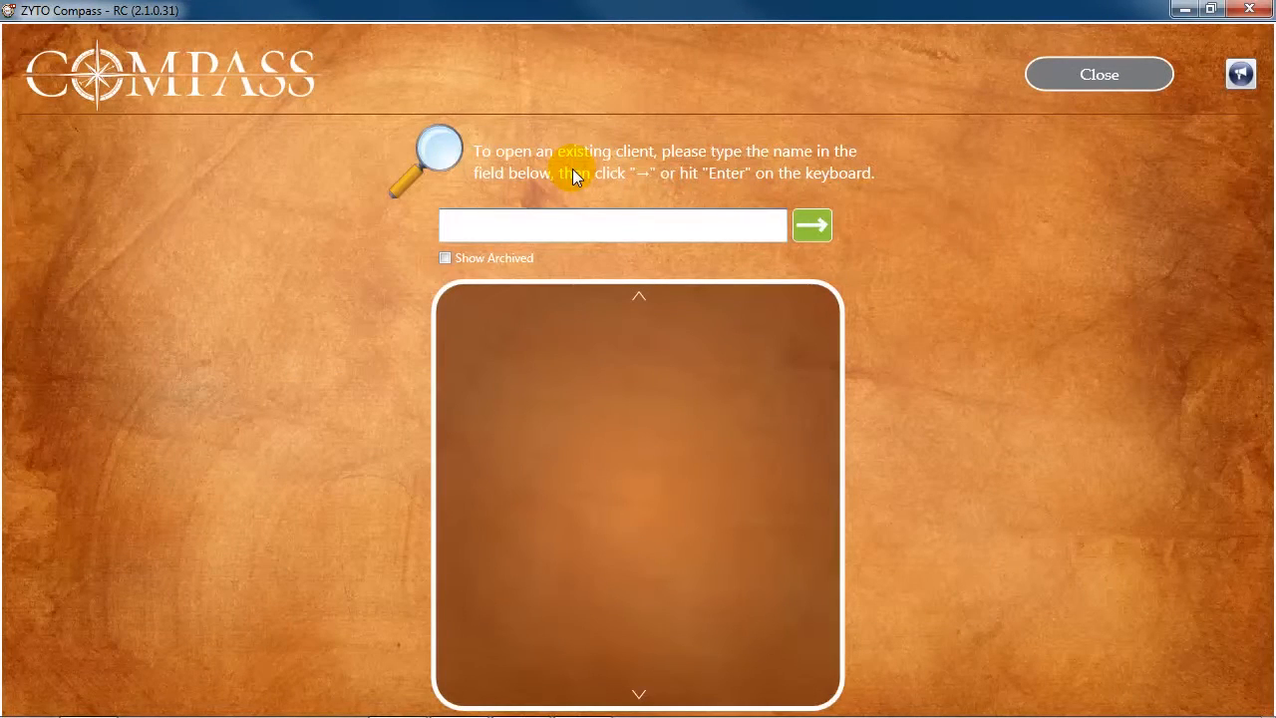
- Search client records for 'Test Client', listing three matches
{"action": "type", "text": "Test Client"}
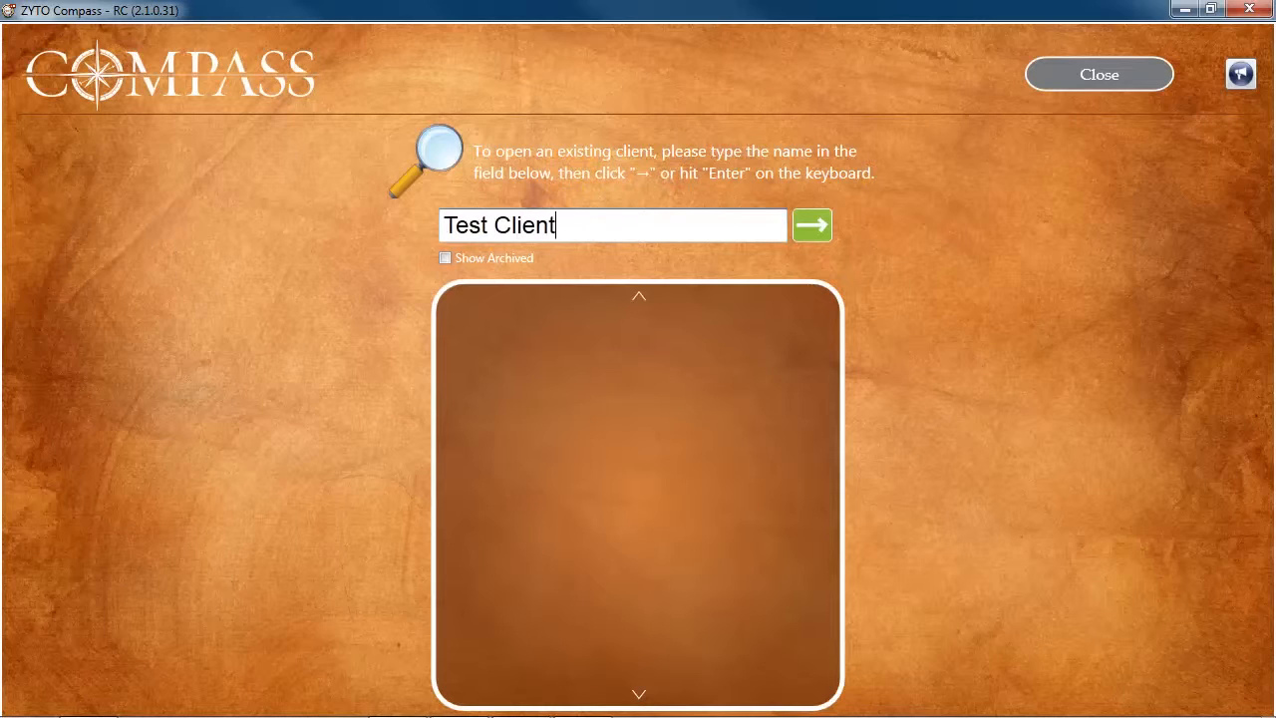
{"action": "mouse_move", "coordinate": [574, 219]}
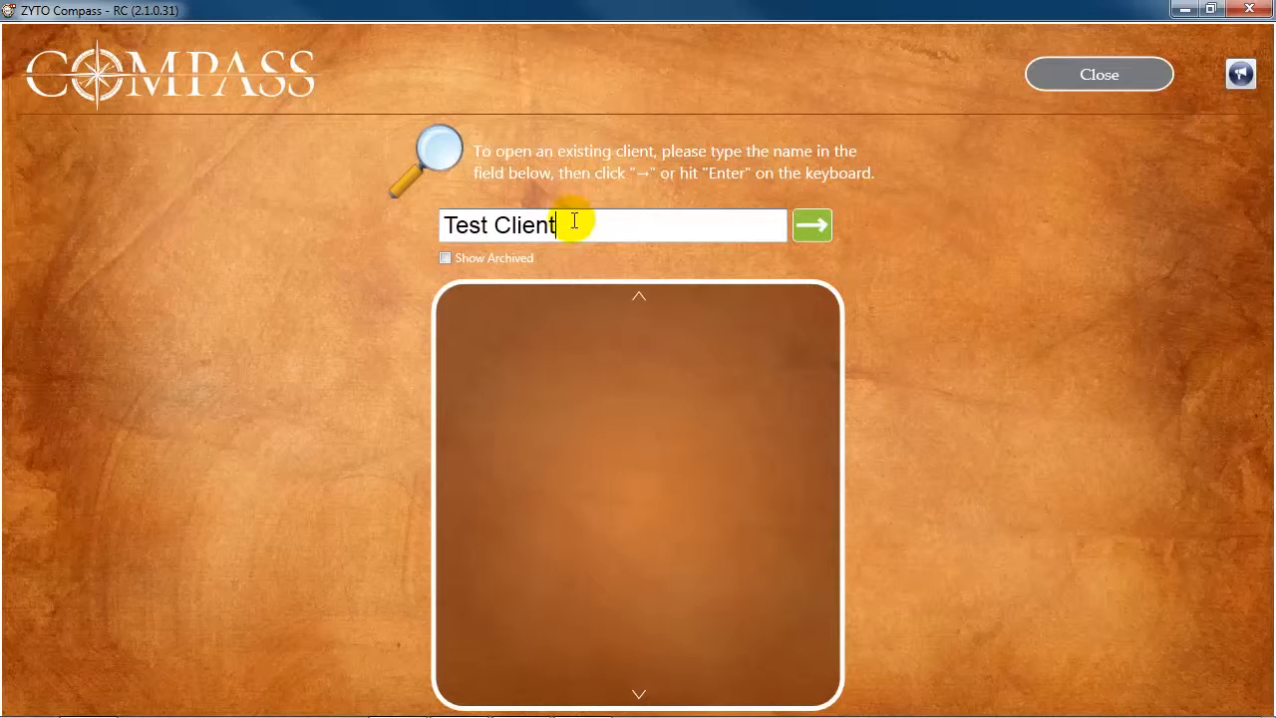
{"action": "left_click", "coordinate": [811, 226]}
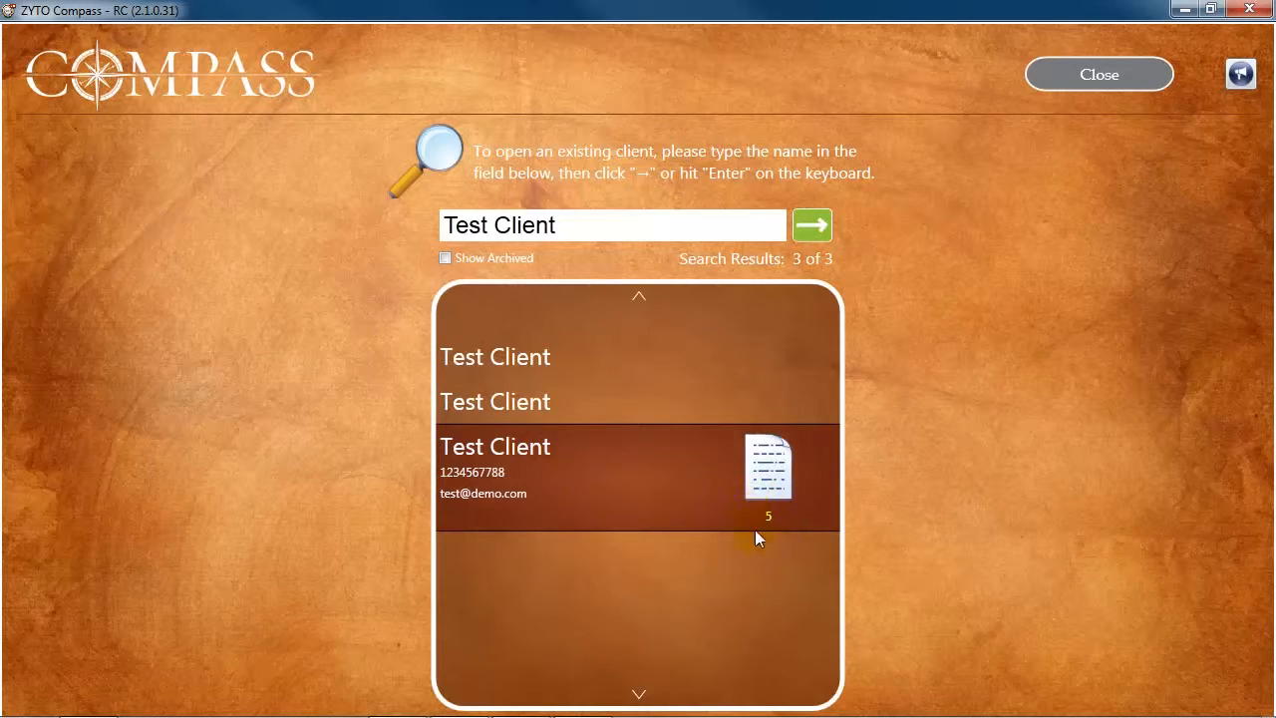
{"action": "mouse_move", "coordinate": [788, 533]}
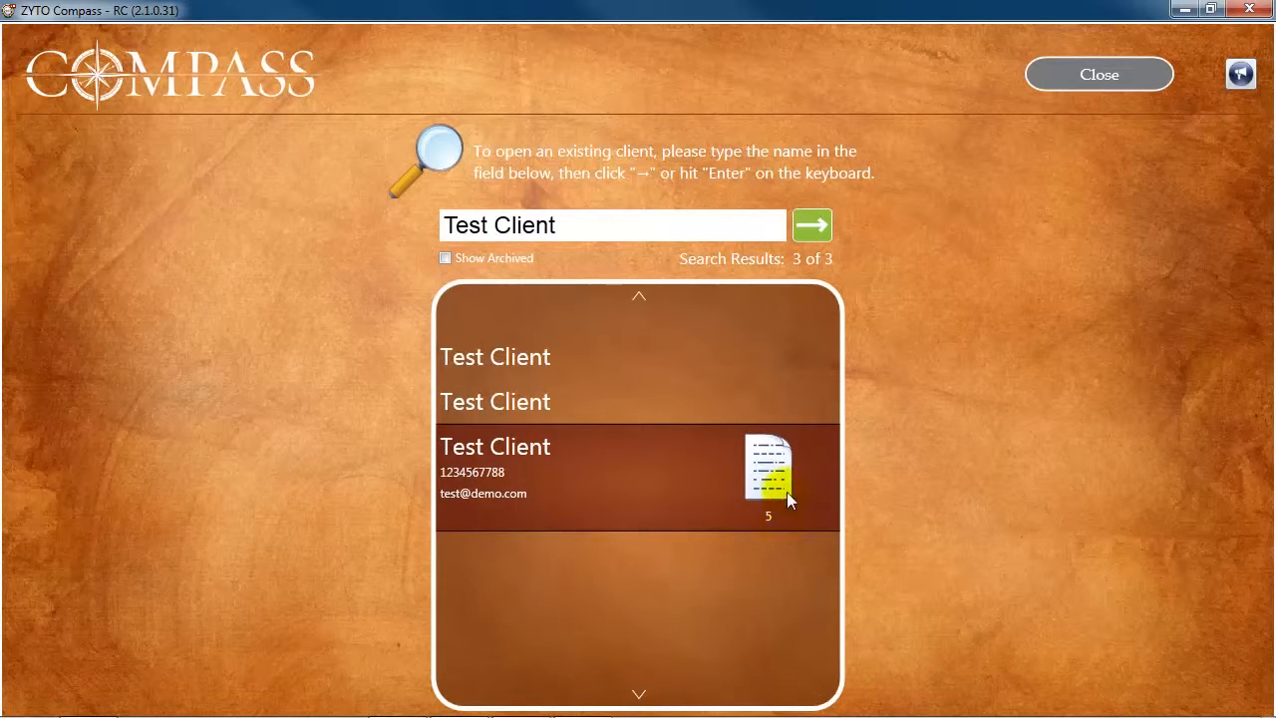
- List the saved reports for the Test Client entry with five reports
{"action": "left_click", "coordinate": [770, 469]}
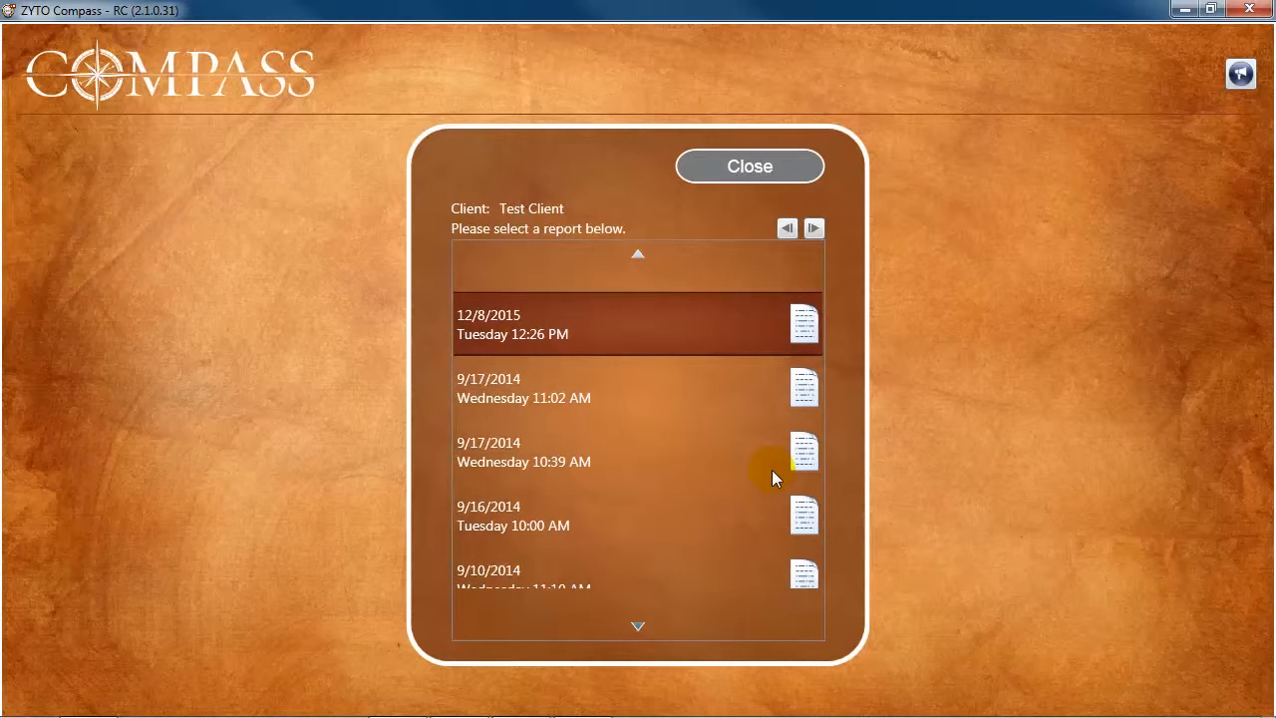
{"action": "mouse_move", "coordinate": [601, 394]}
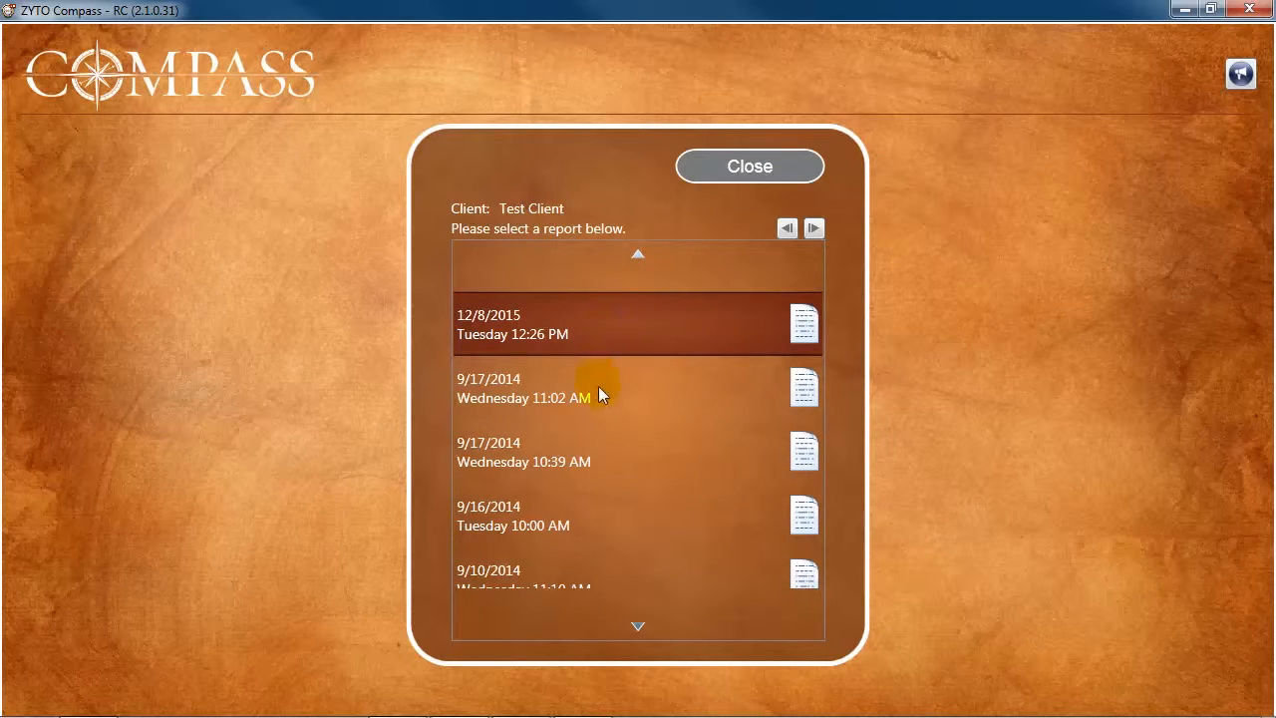
{"action": "mouse_move", "coordinate": [574, 588]}
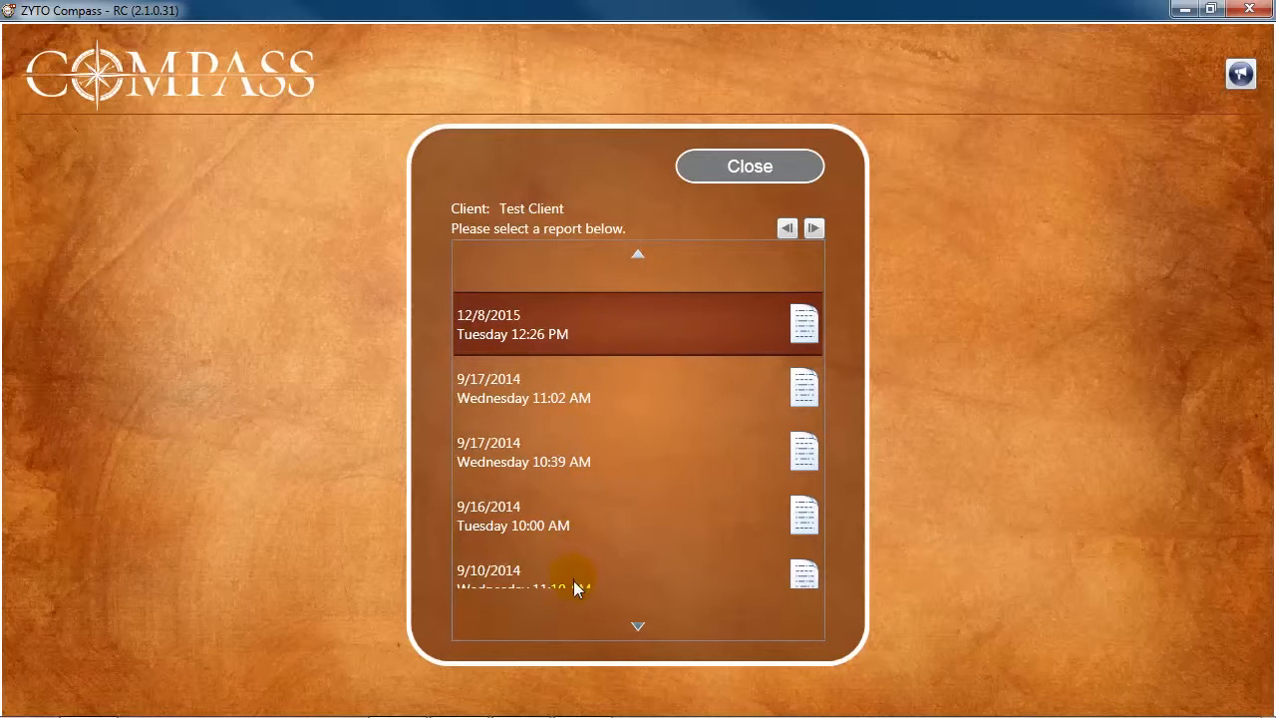
{"action": "mouse_move", "coordinate": [804, 324]}
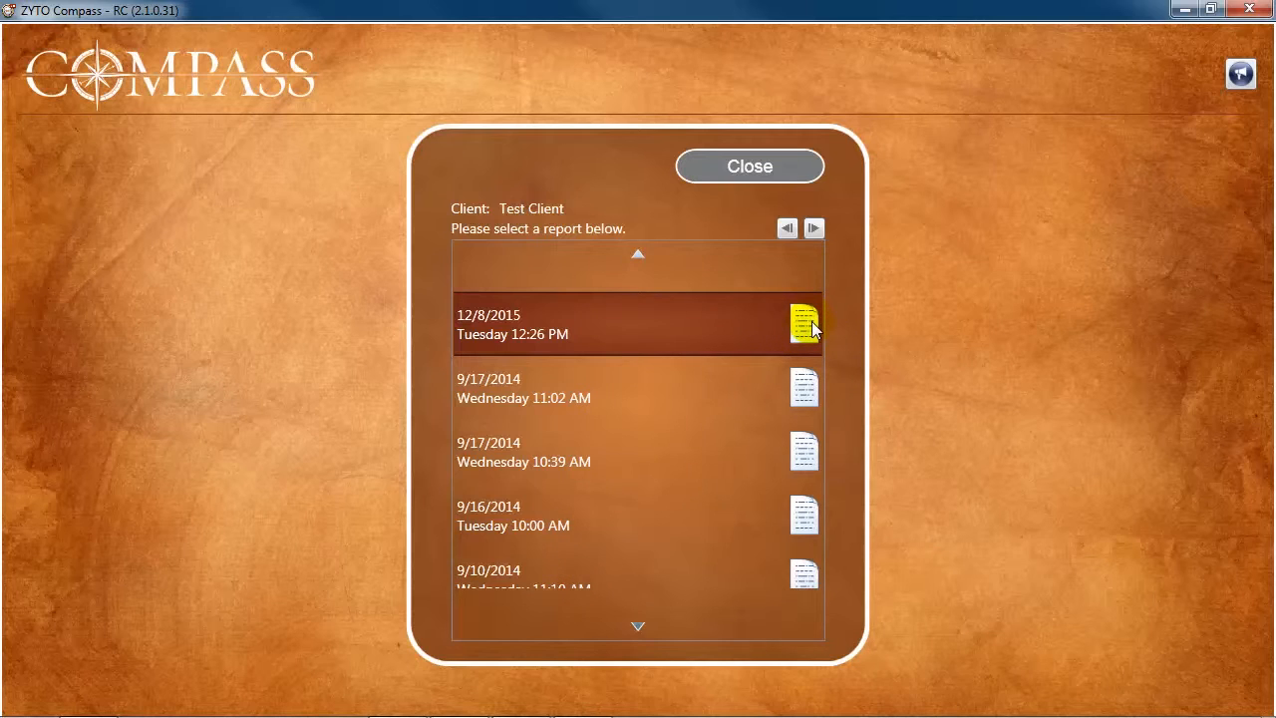
- Open the 12/8/2015 report and scroll through baseline results and product recommendations
{"action": "left_click", "coordinate": [804, 324]}
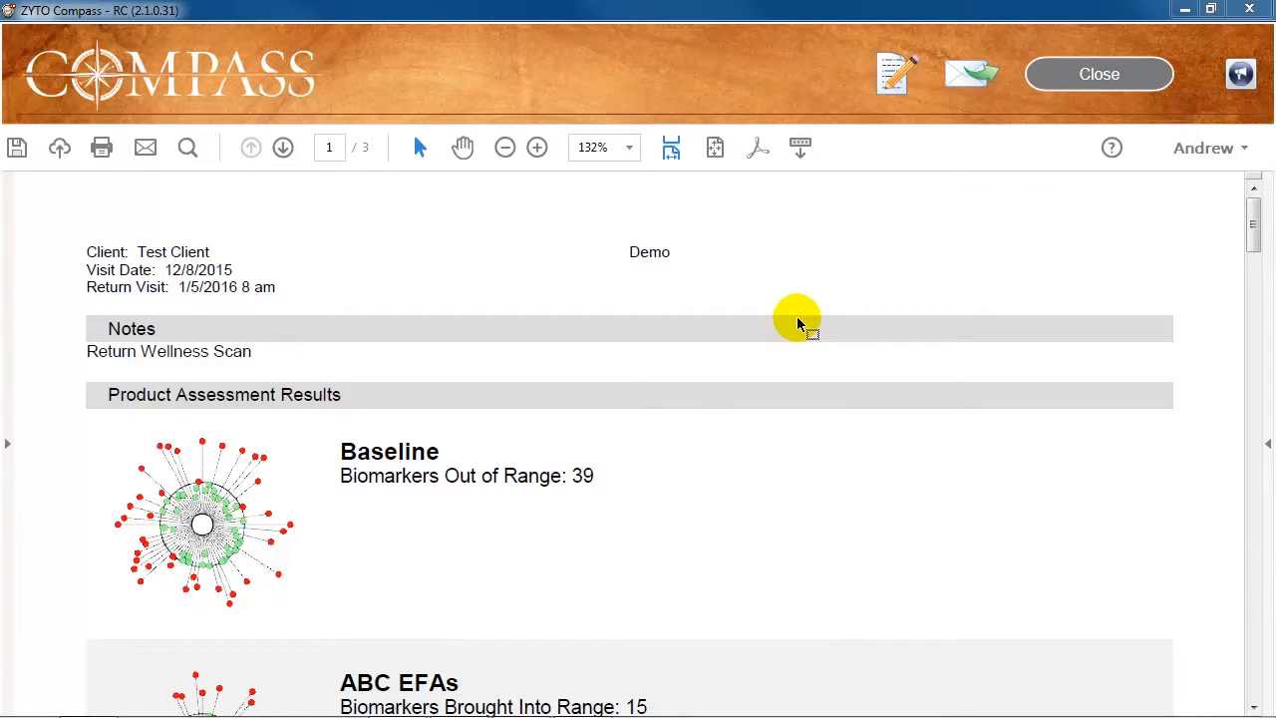
{"action": "scroll", "scroll_direction": "down", "scroll_amount": 3}
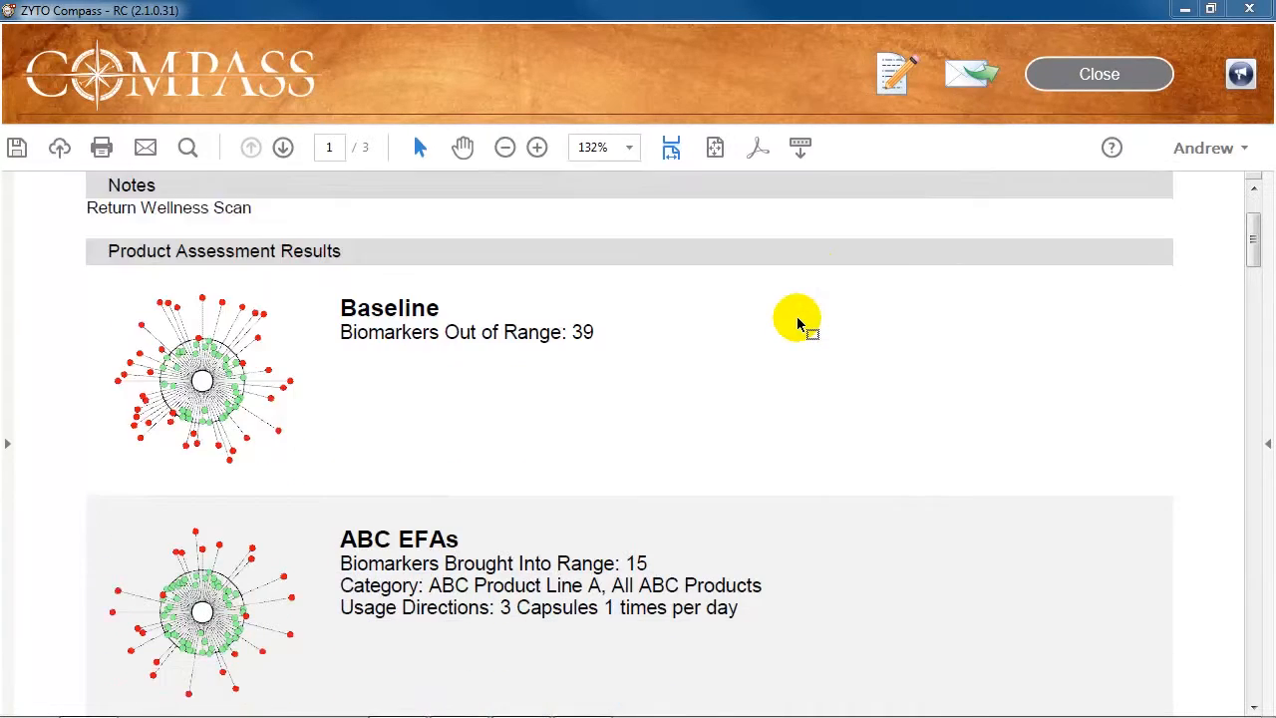
{"action": "scroll", "scroll_direction": "down", "scroll_amount": 3}
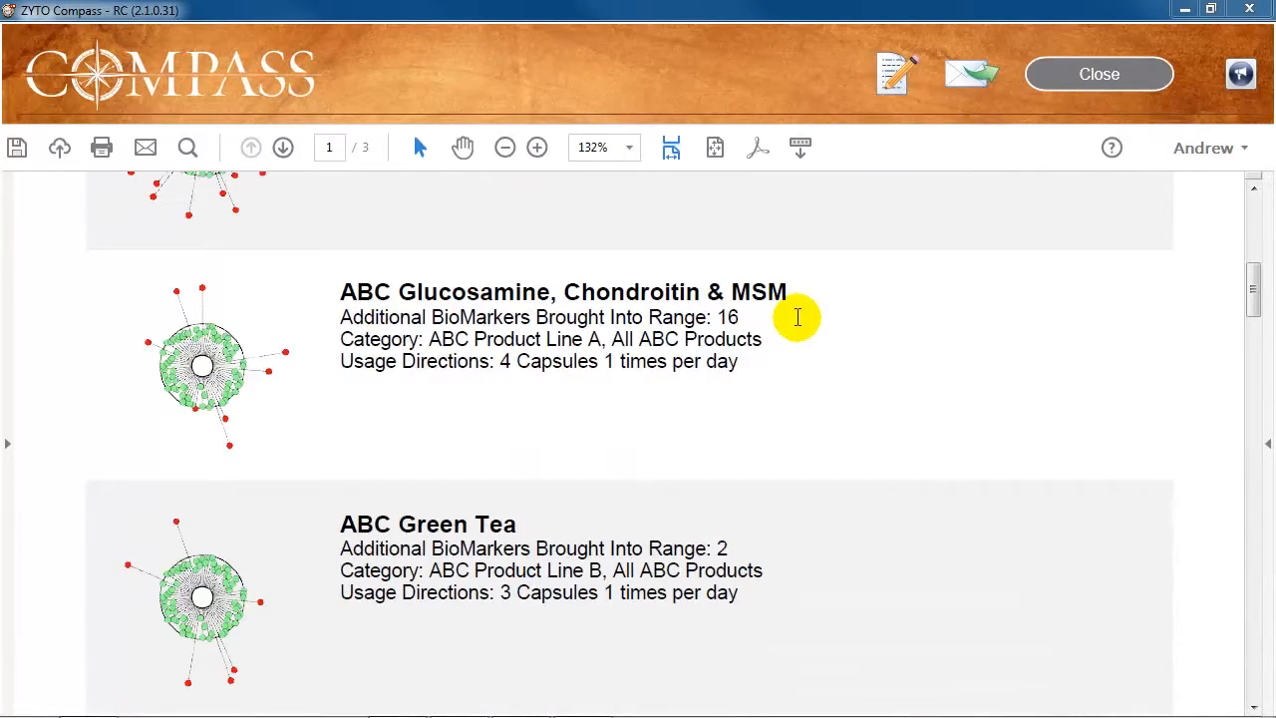
{"action": "mouse_move", "coordinate": [890, 74]}
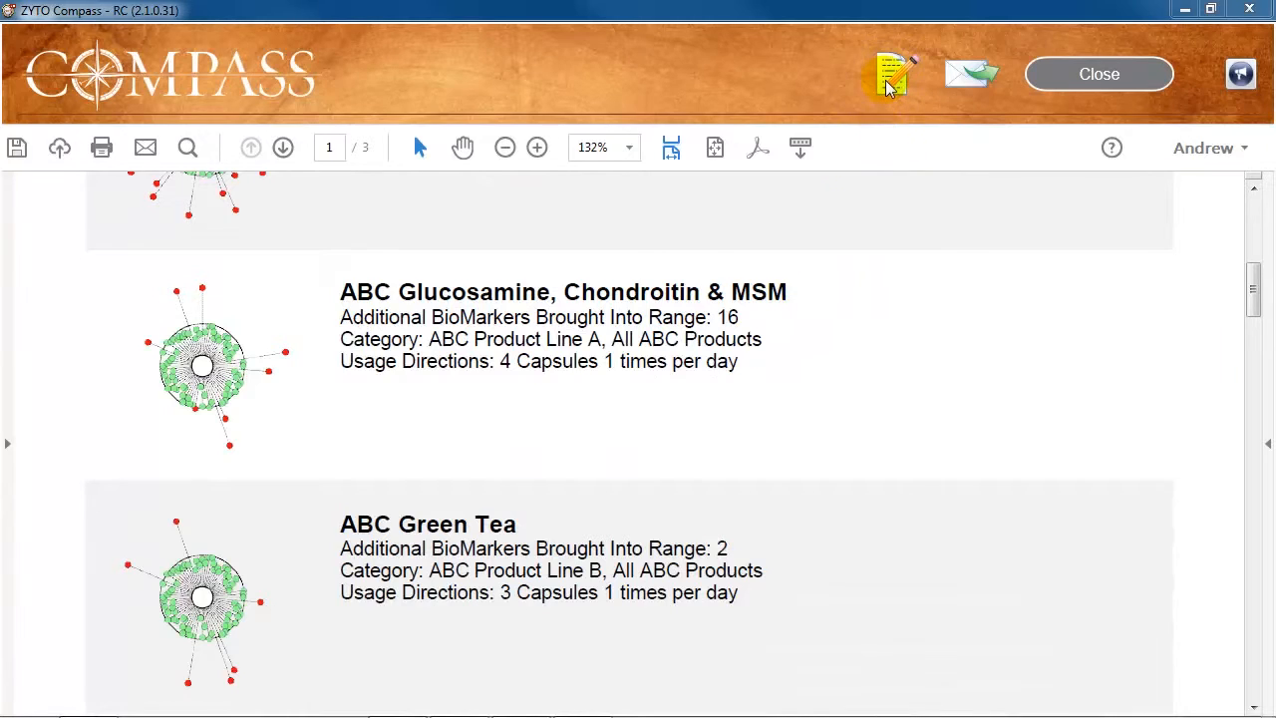
- View the Return Visit / Notes details (visit 1/5/2016 8 am), then close the edit options
{"action": "left_click", "coordinate": [891, 73]}
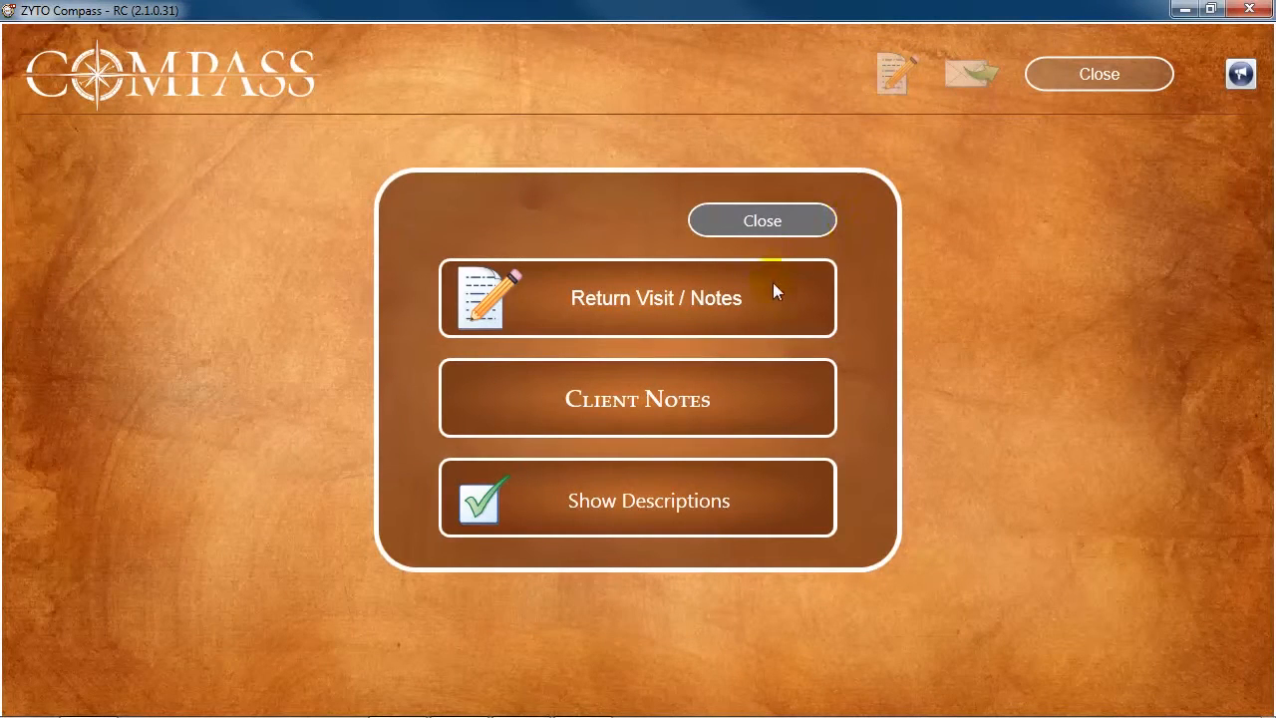
{"action": "left_click", "coordinate": [638, 298]}
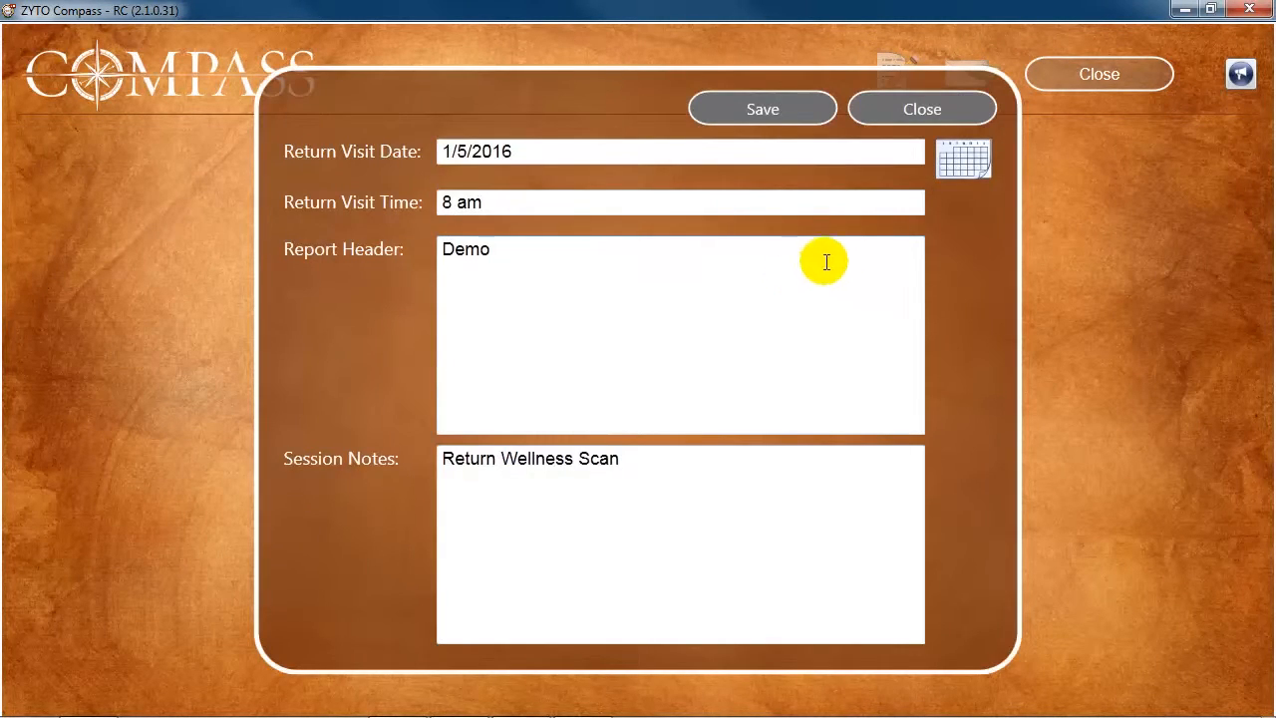
{"action": "left_click", "coordinate": [922, 108]}
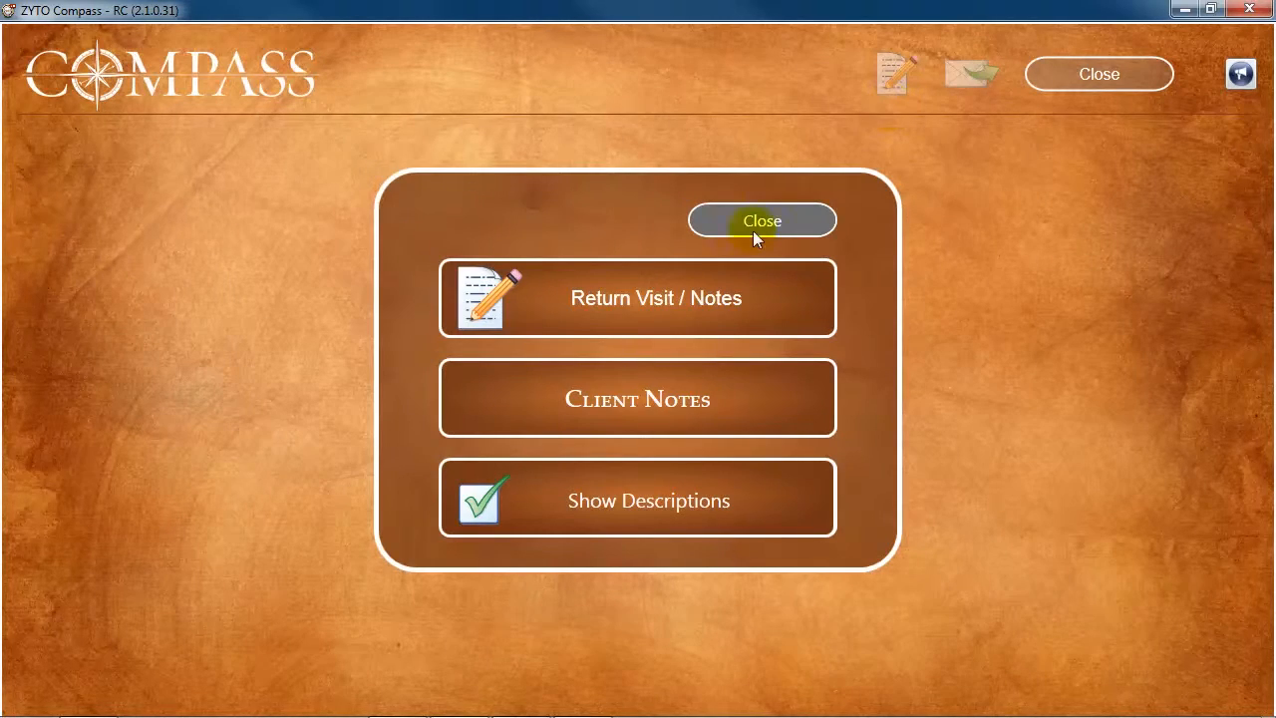
{"action": "left_click", "coordinate": [762, 220]}
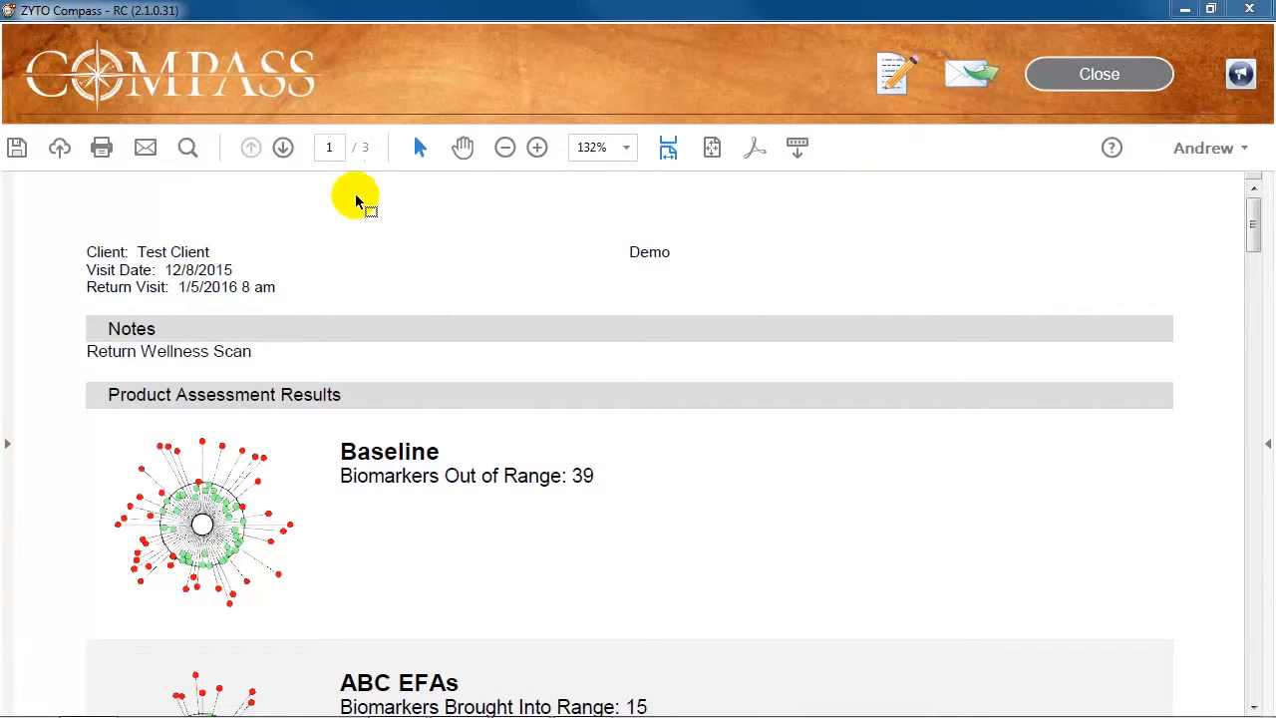
{"action": "mouse_move", "coordinate": [99, 147]}
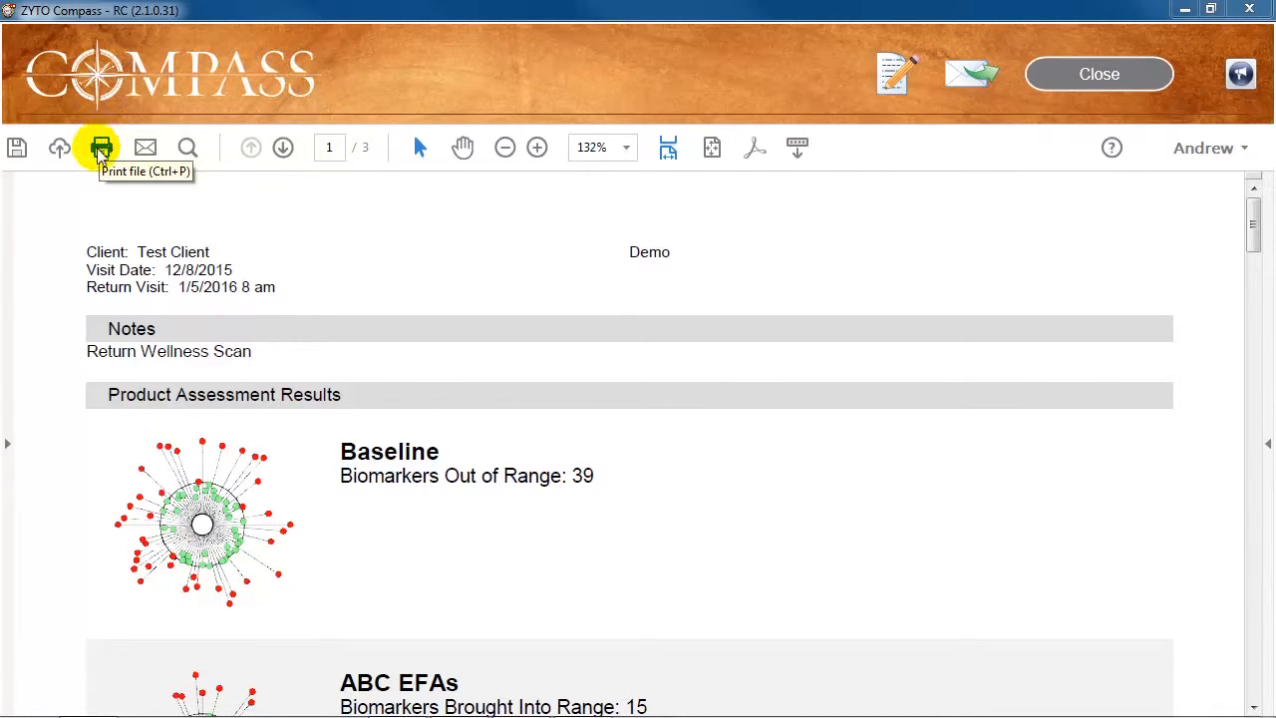
{"action": "mouse_move", "coordinate": [18, 148]}
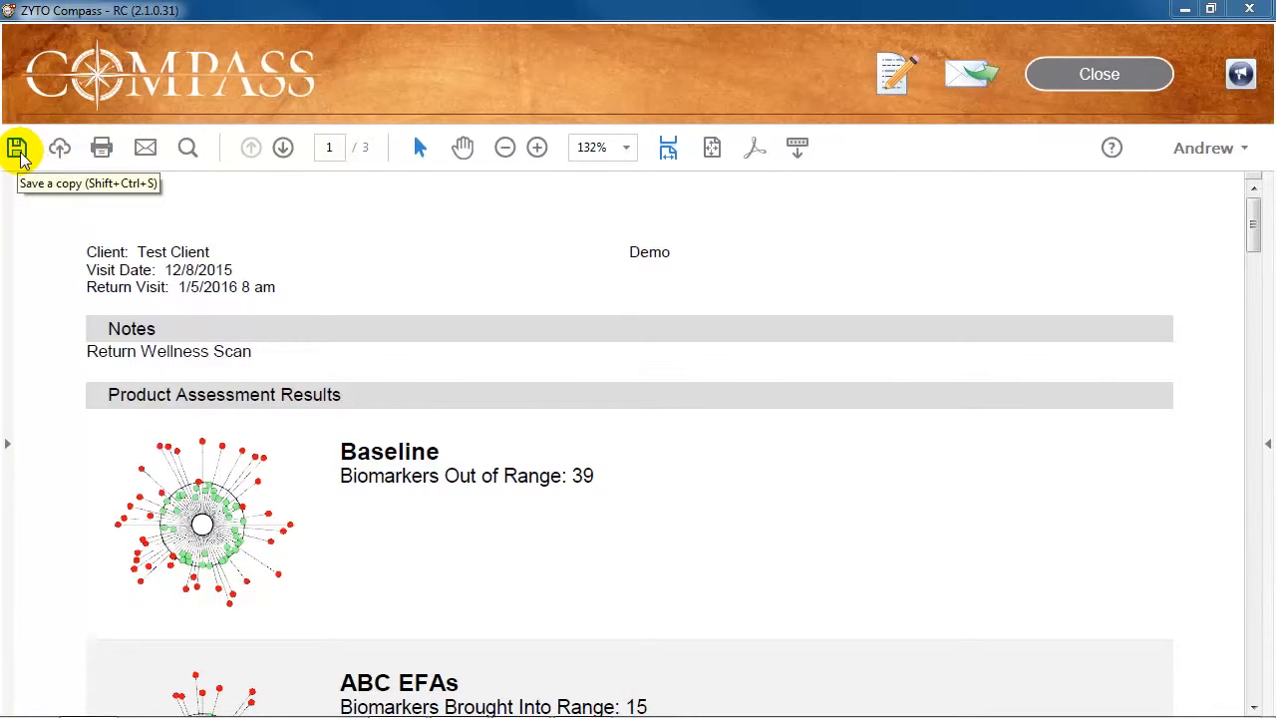